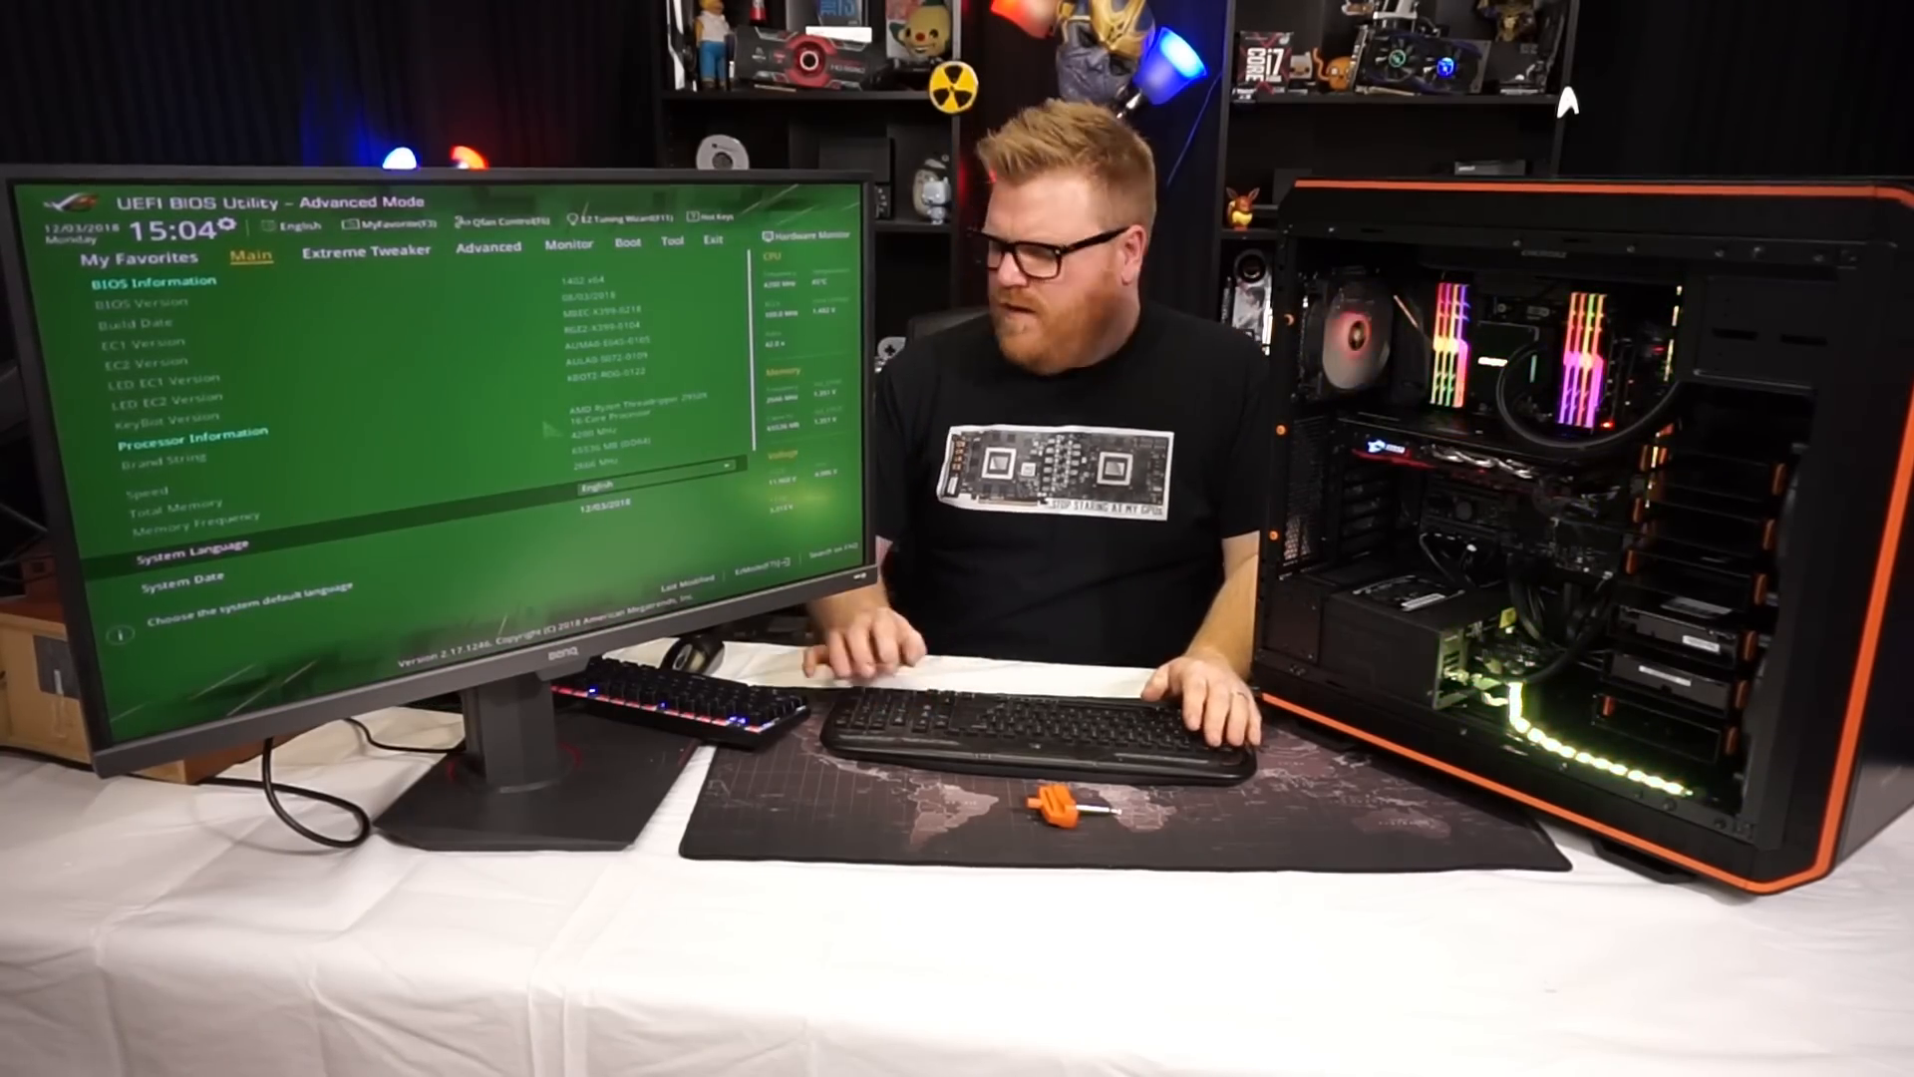
Step: Show the Extreme Tweaker overclocking settings with the CPU core ratio at 42.00
left_click(367, 255)
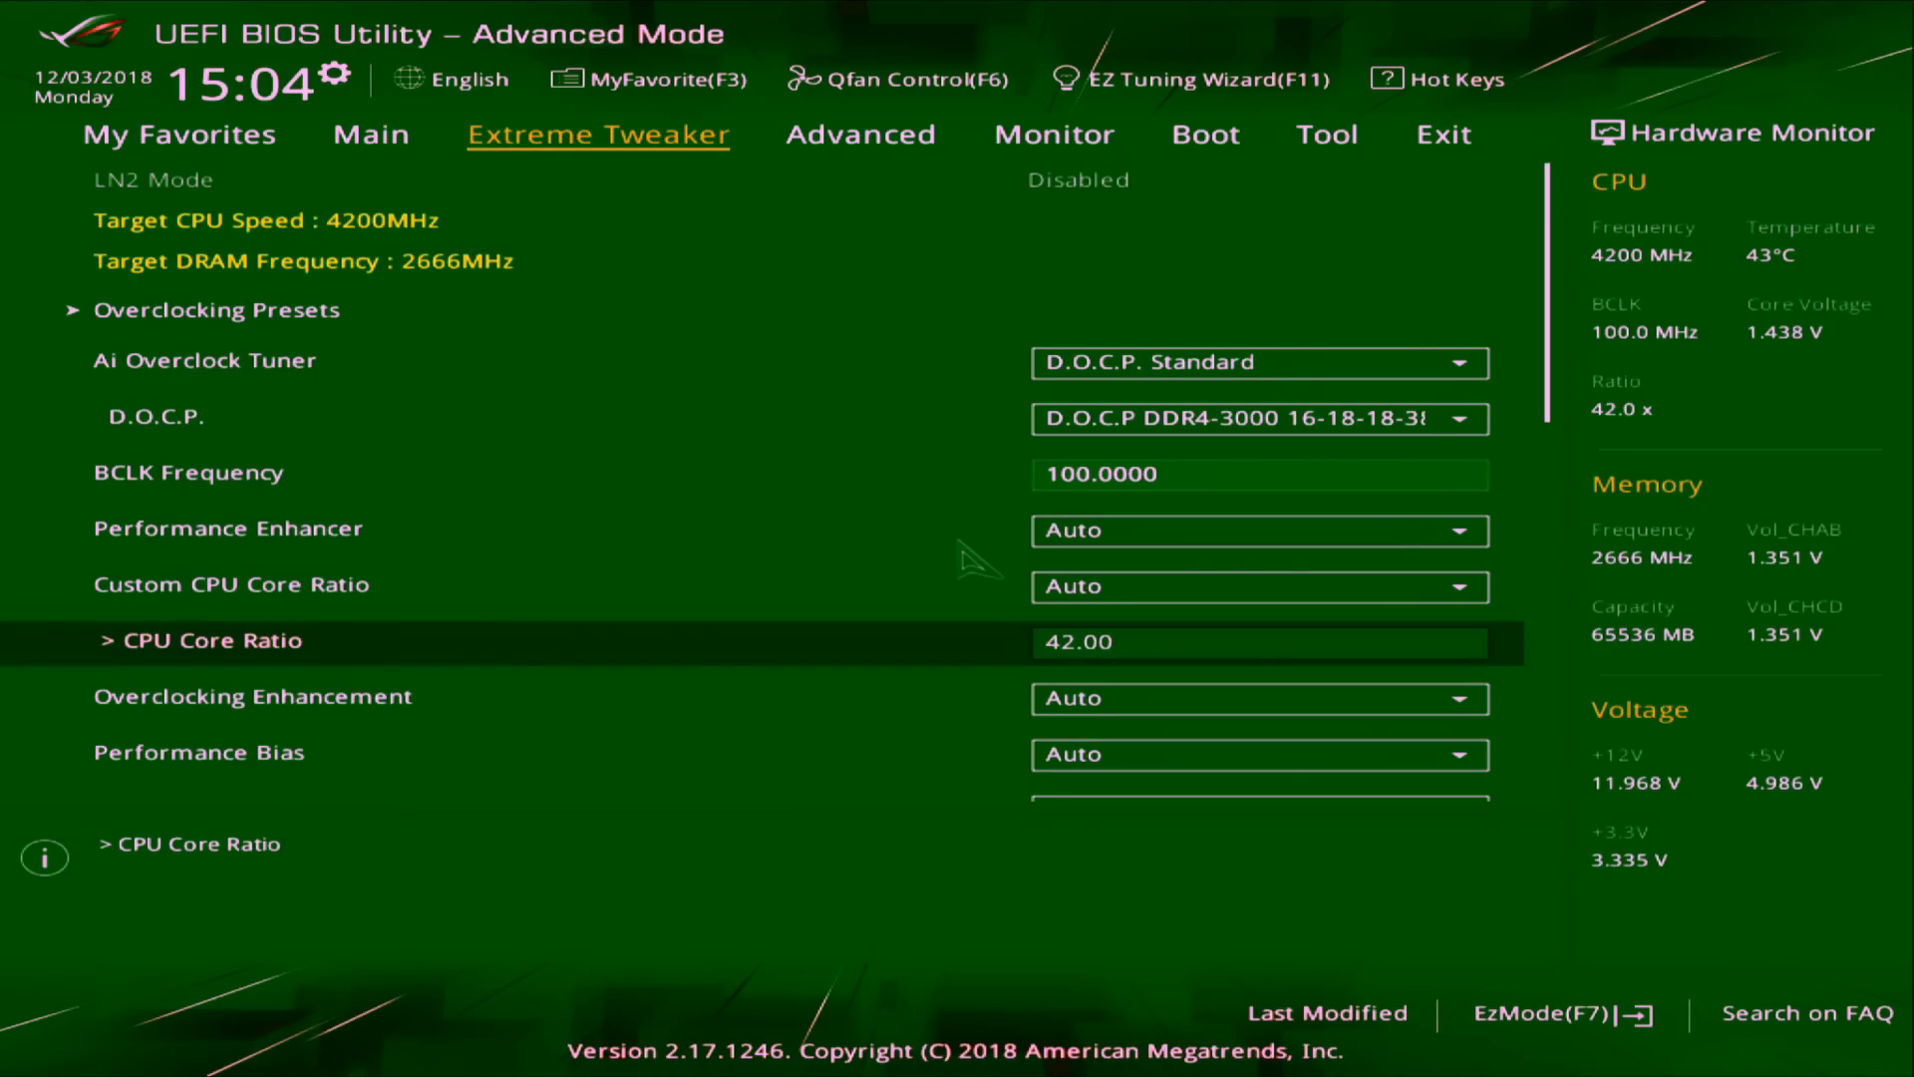
Step: Set the CPU core ratio to 41.50 and choose Save Changes & Reset to list pending changes
left_click(859, 134)
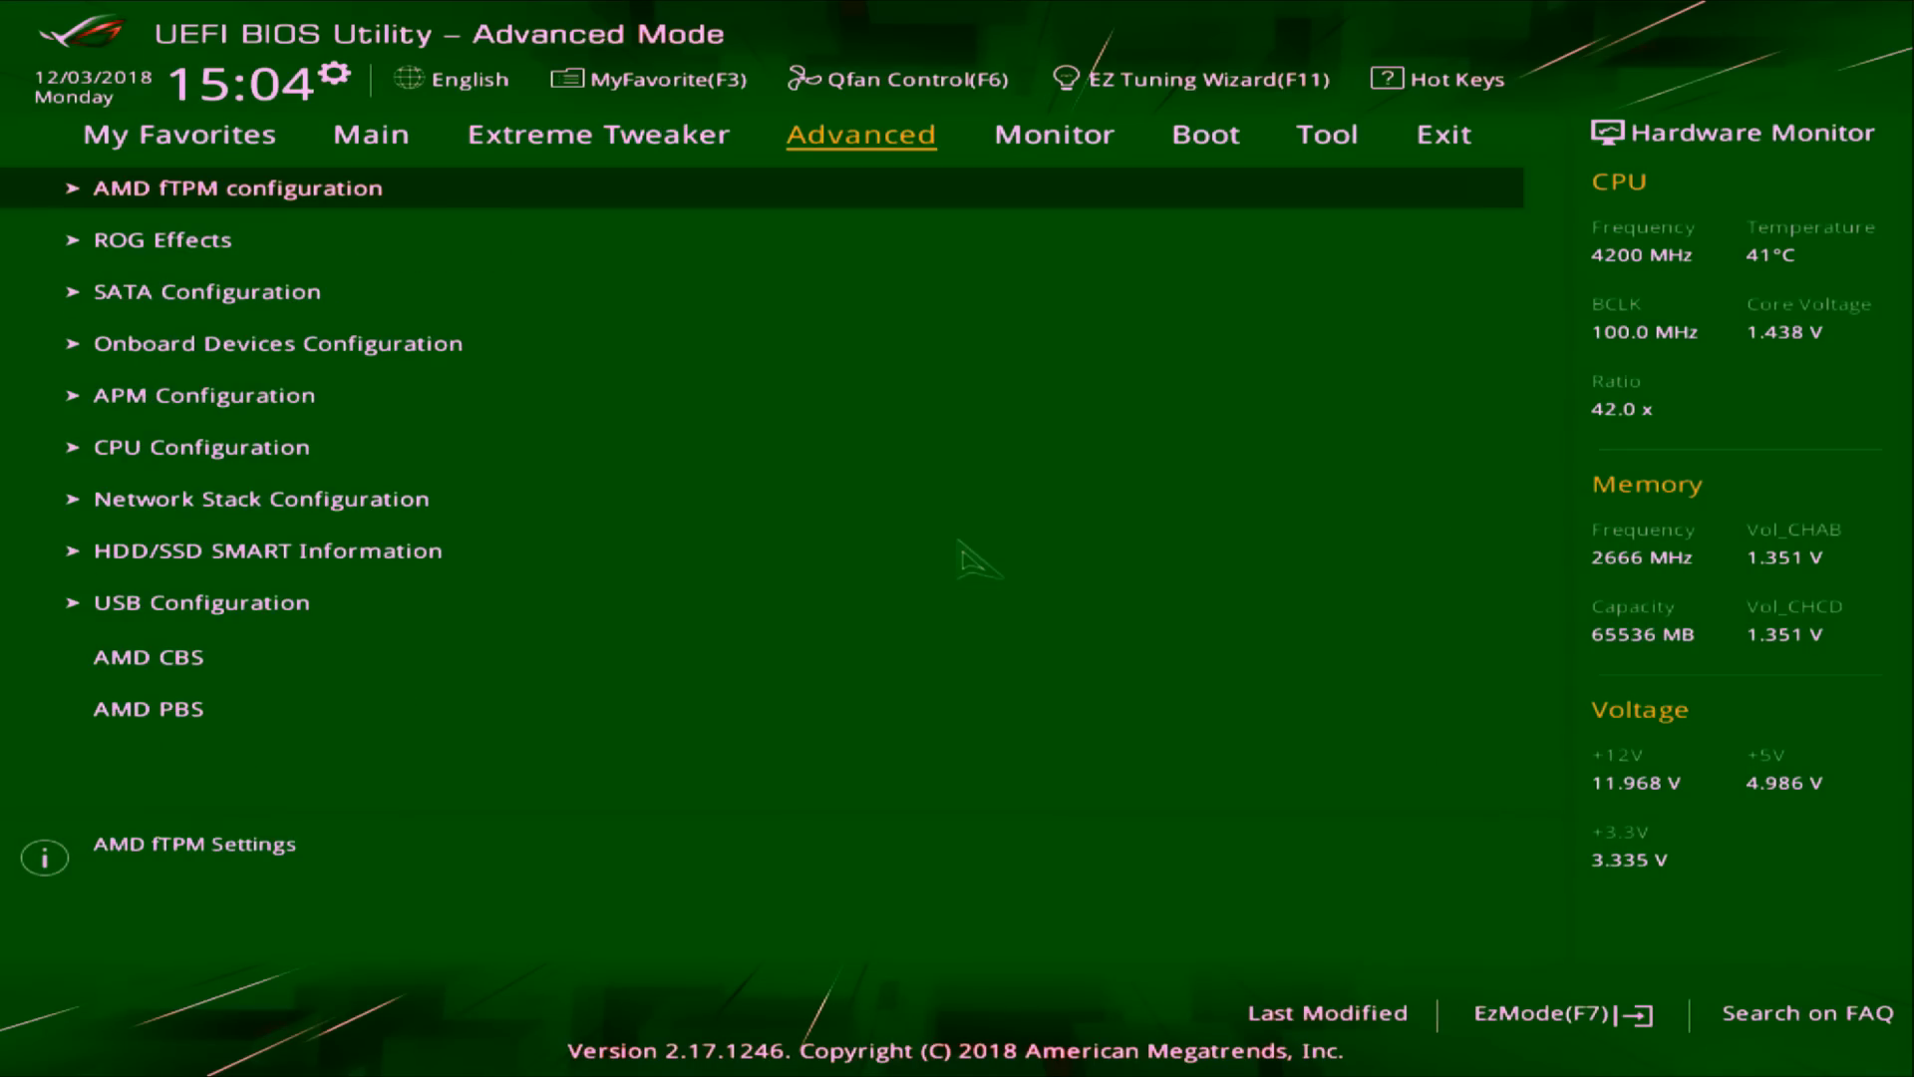
left_click(367, 134)
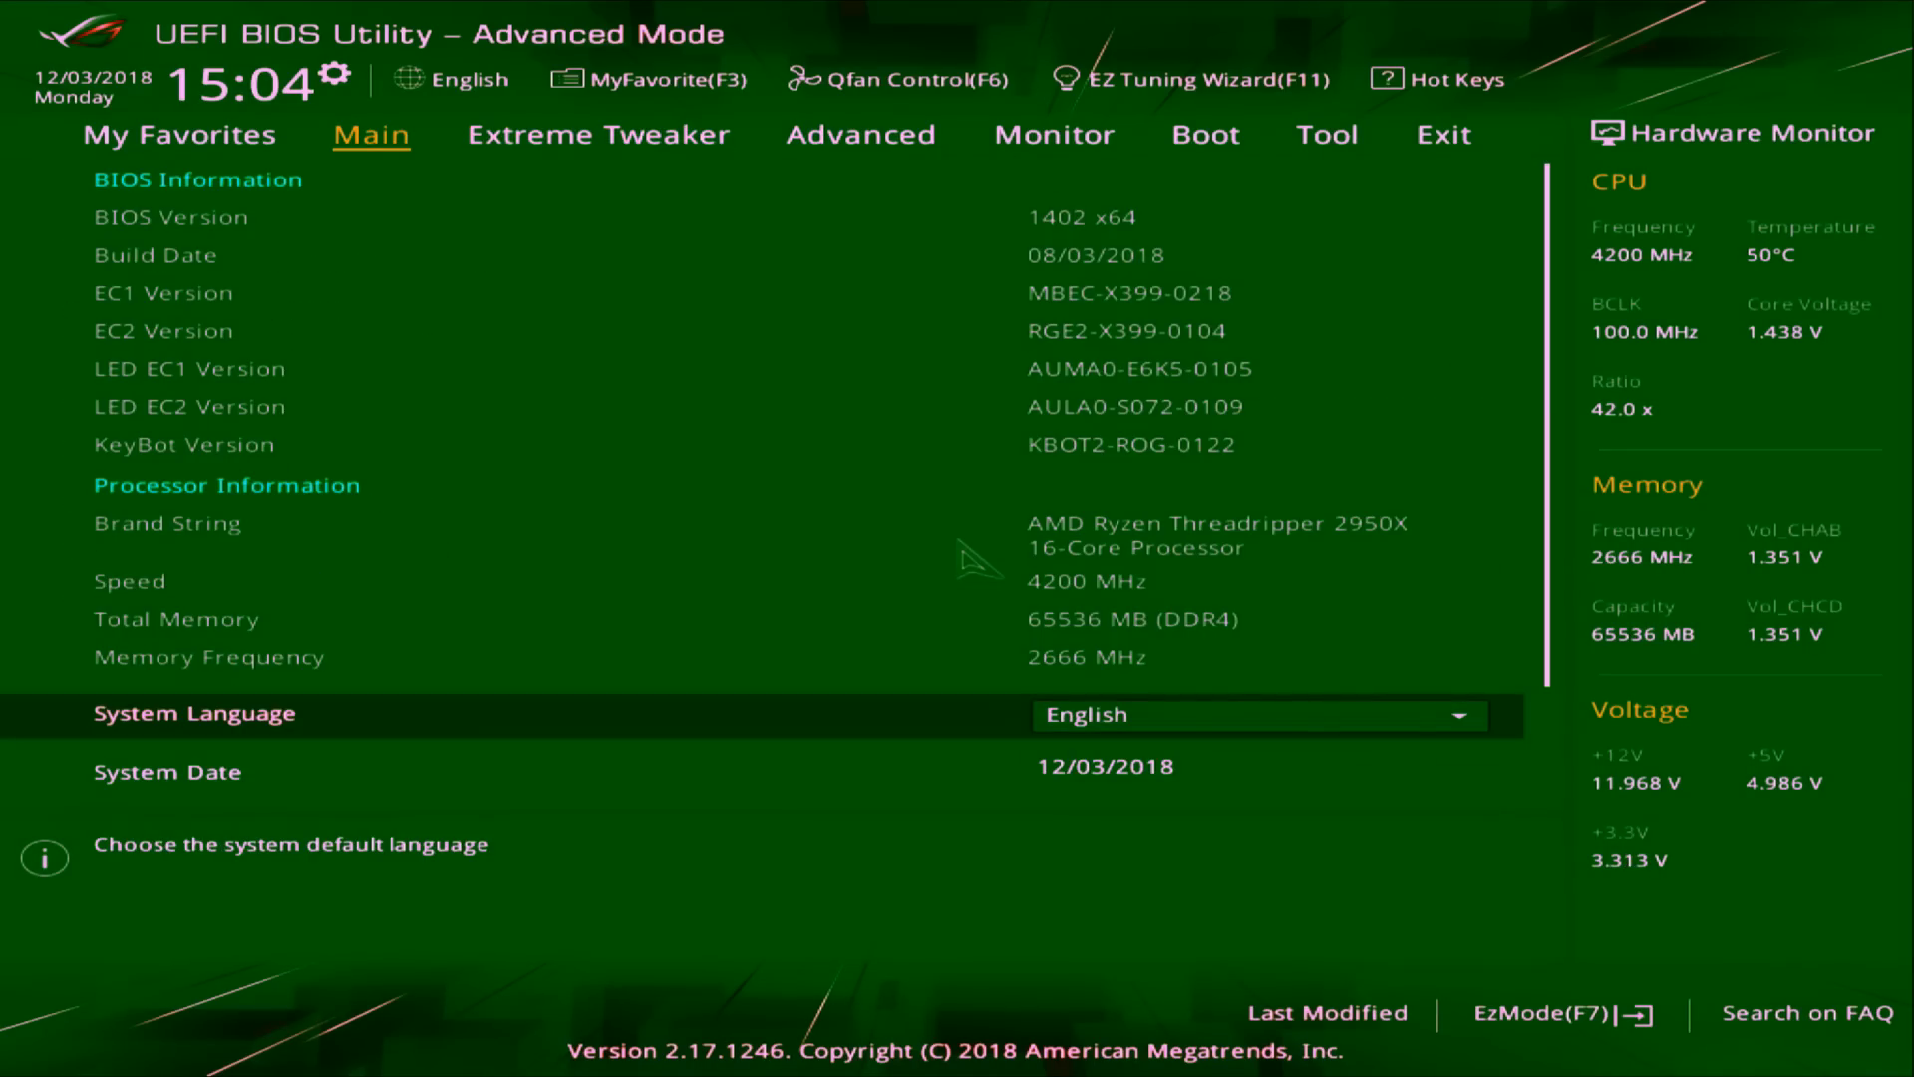
left_click(599, 136)
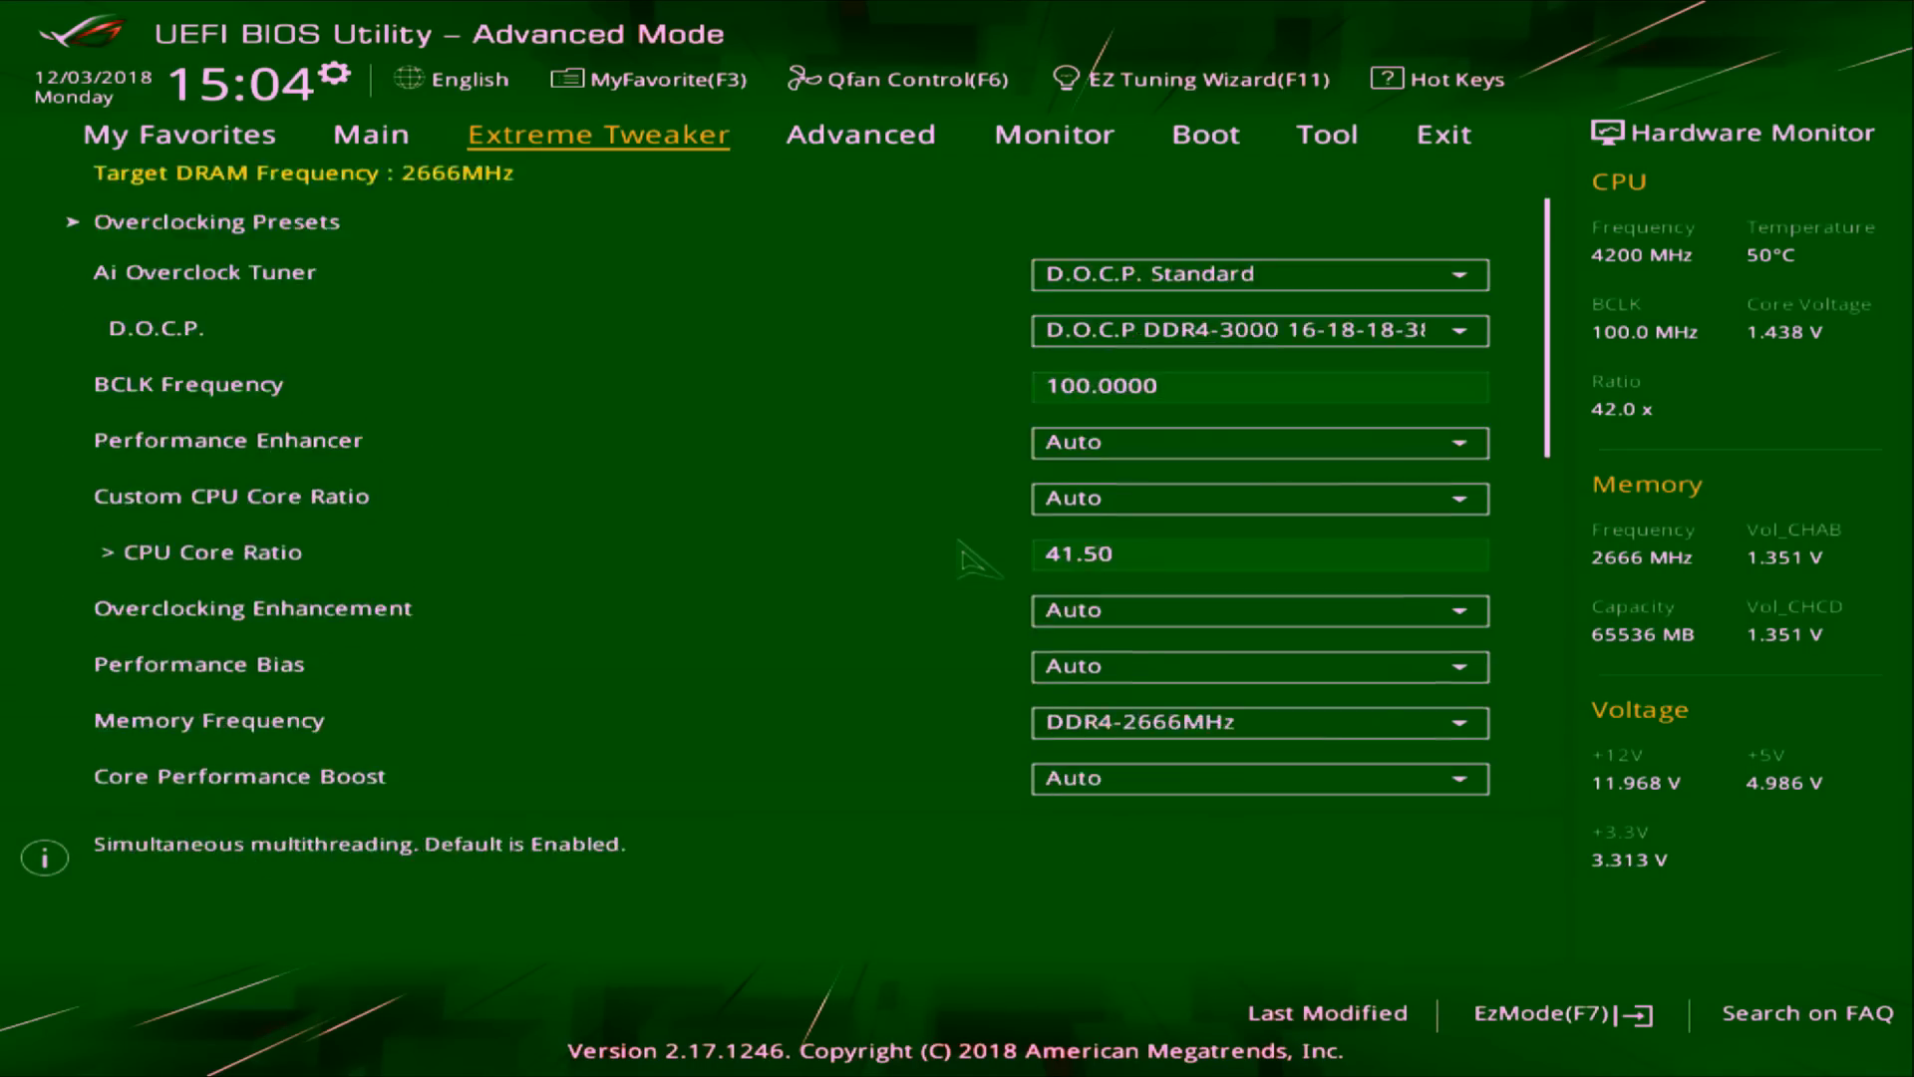
scroll("down", 3)
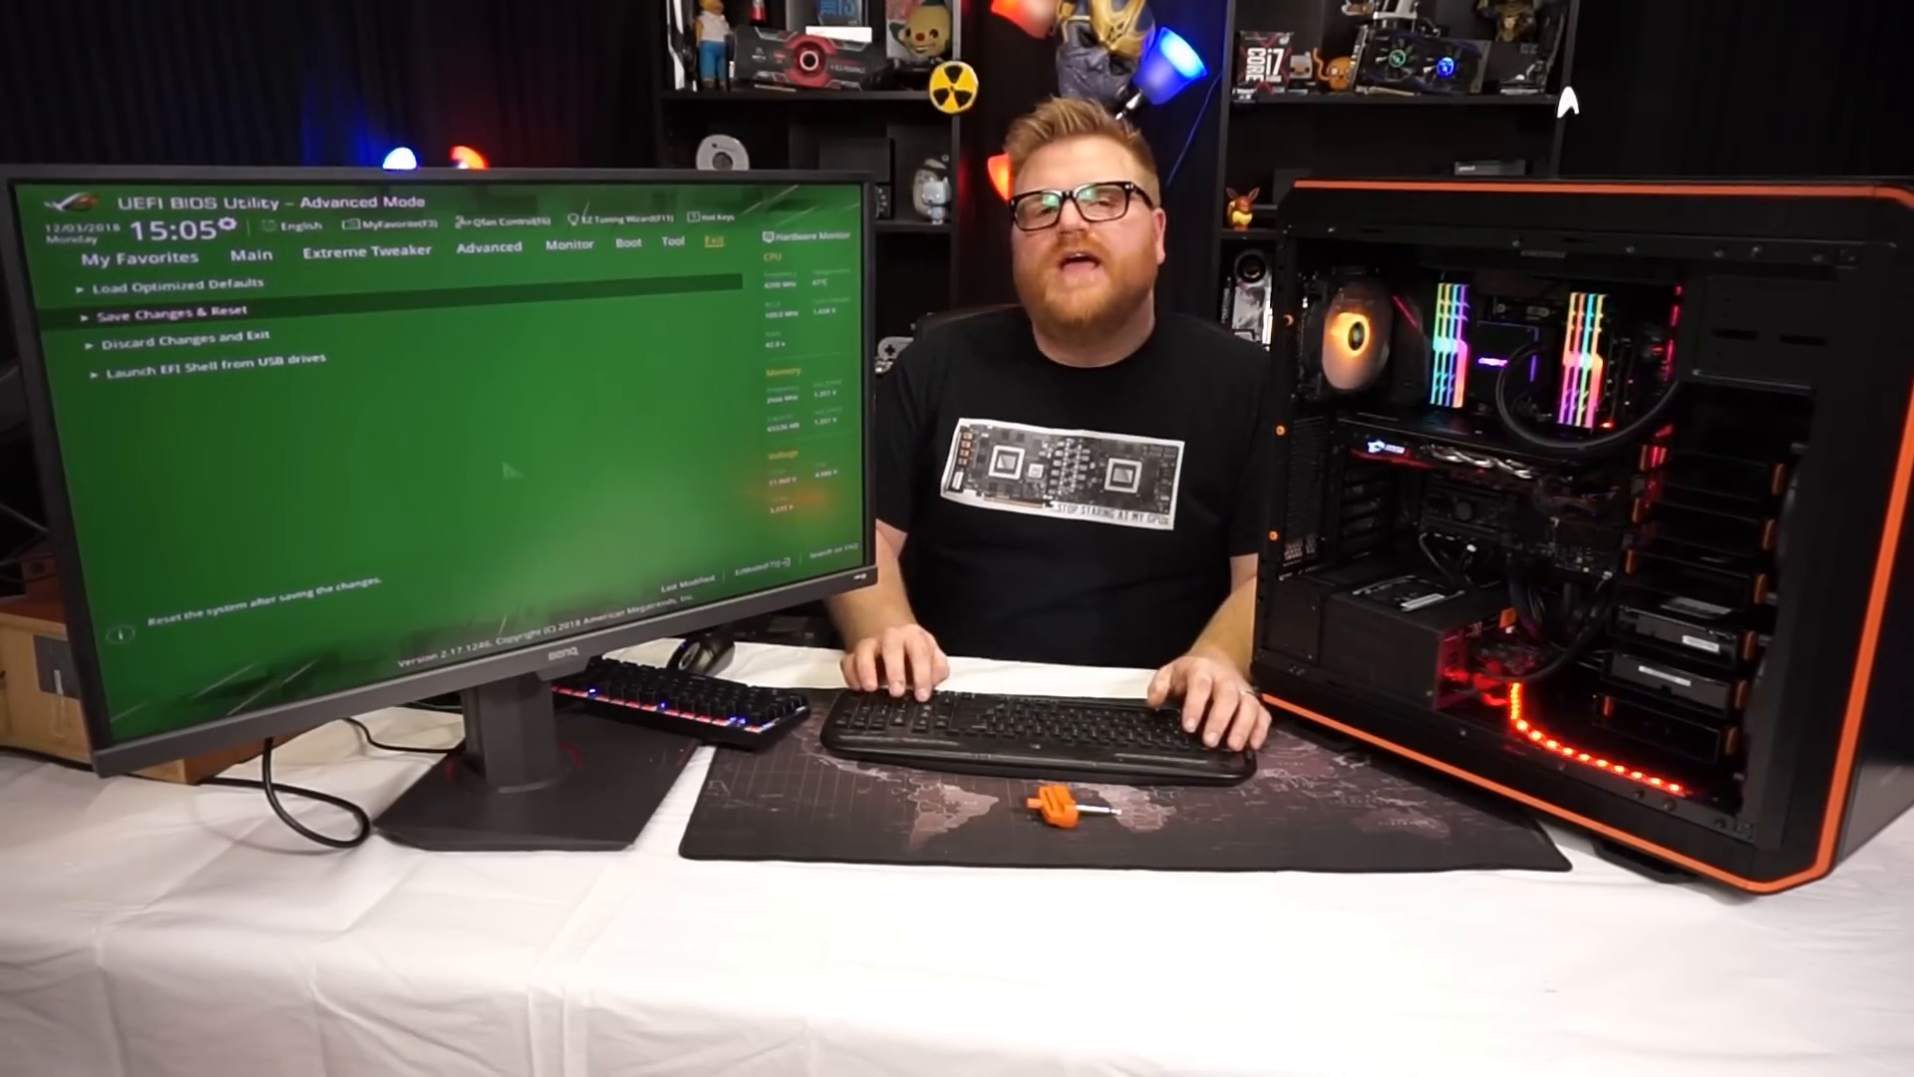
left_click(165, 316)
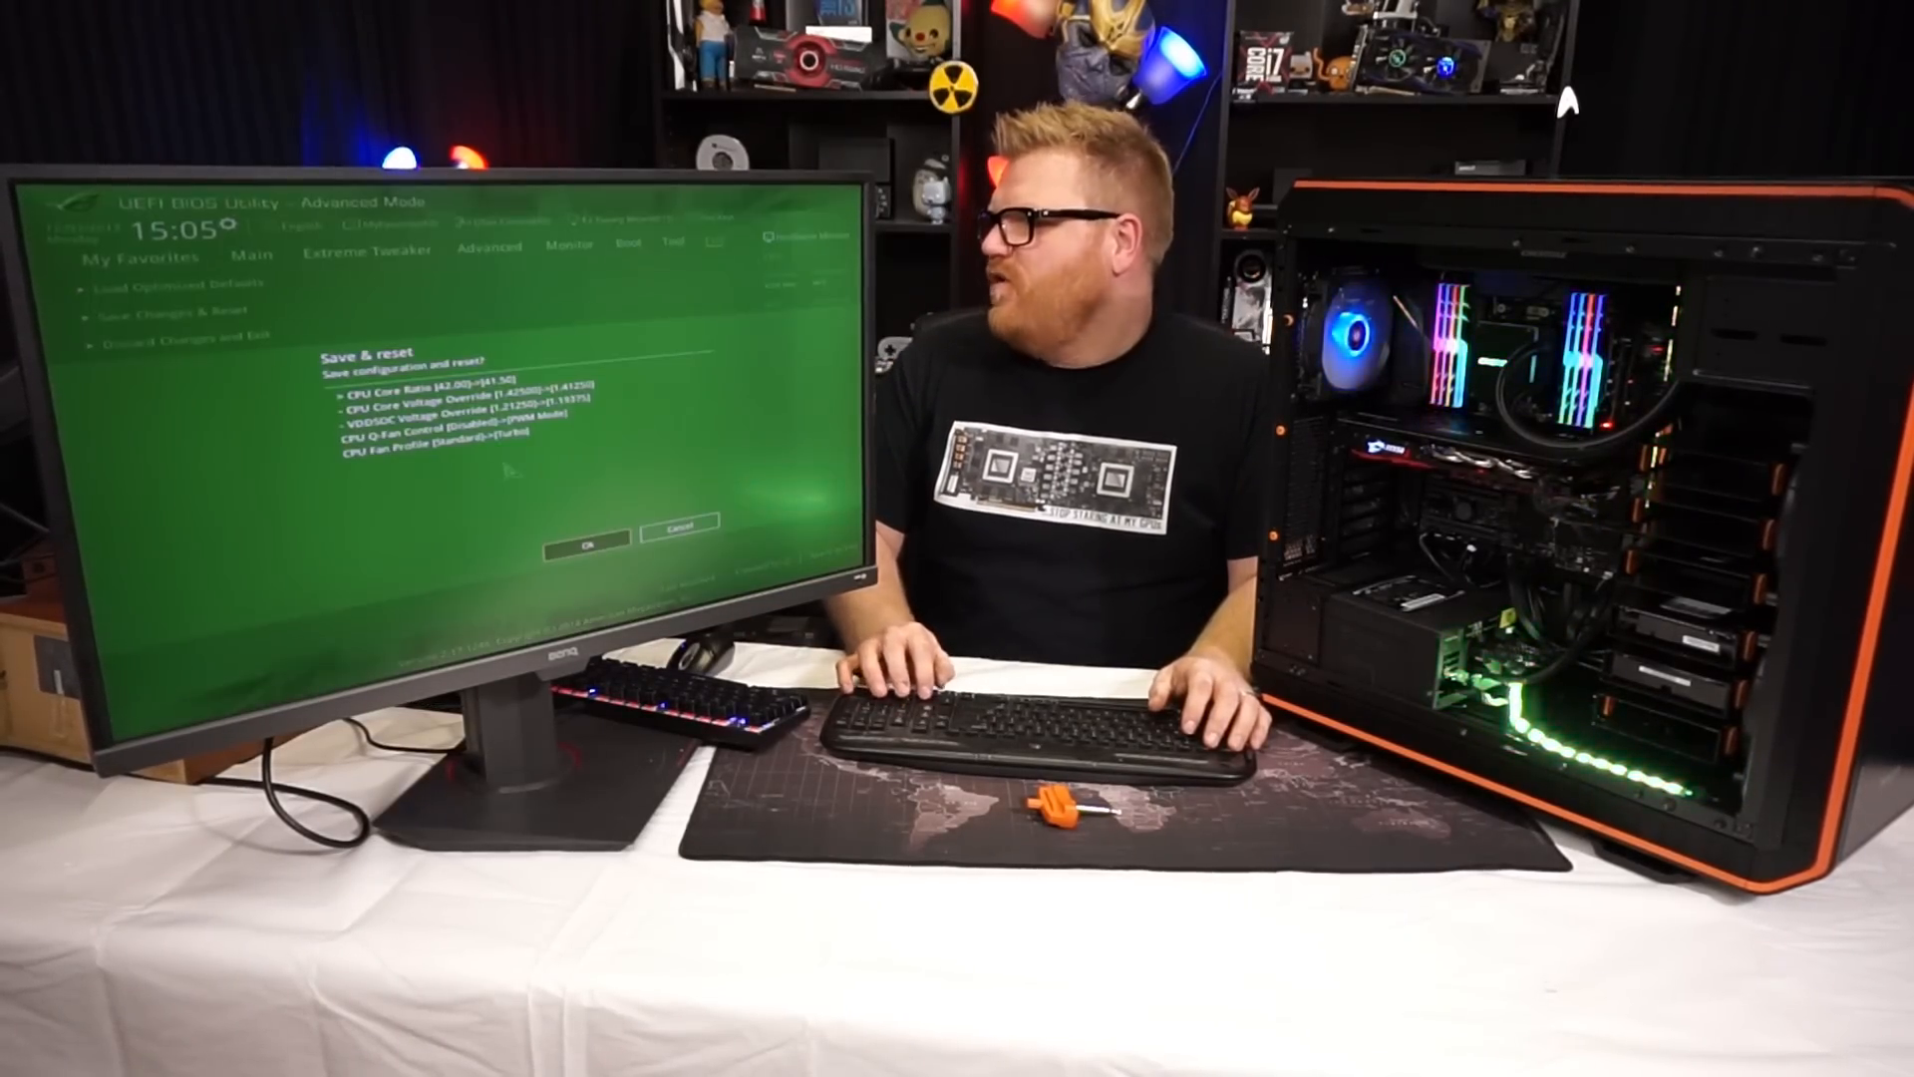